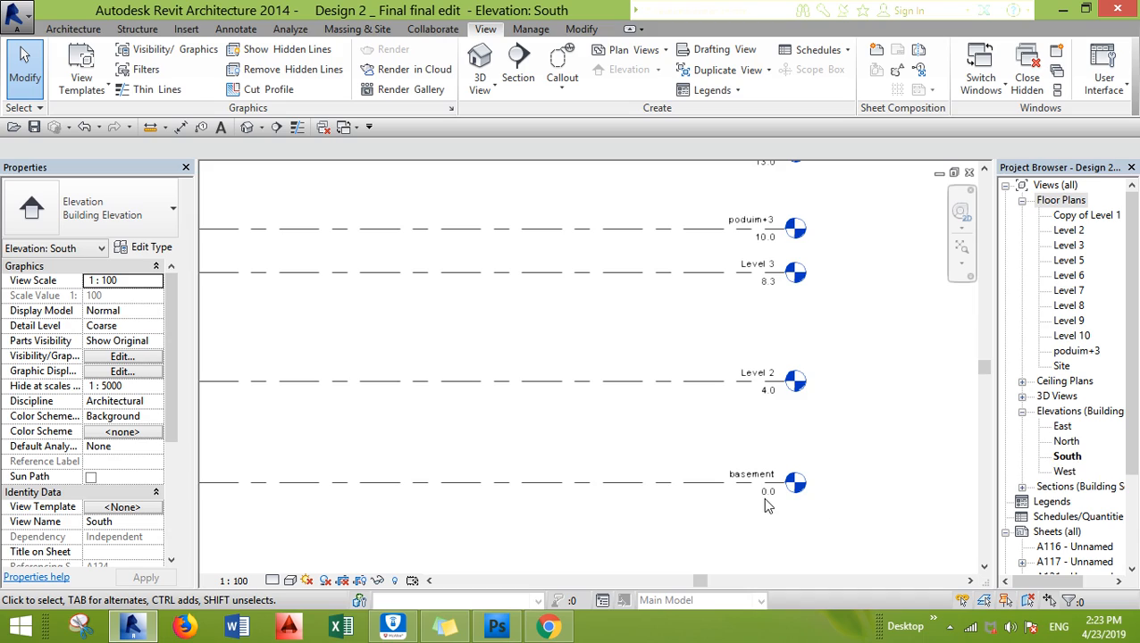
mouse_move(634, 502)
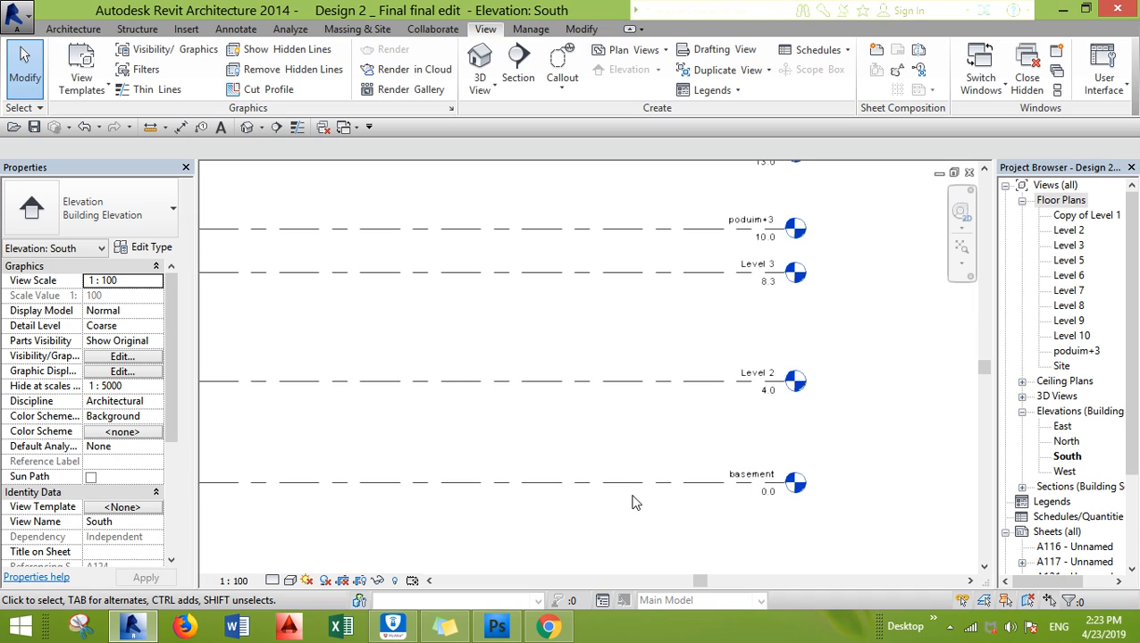
mouse_move(1043, 189)
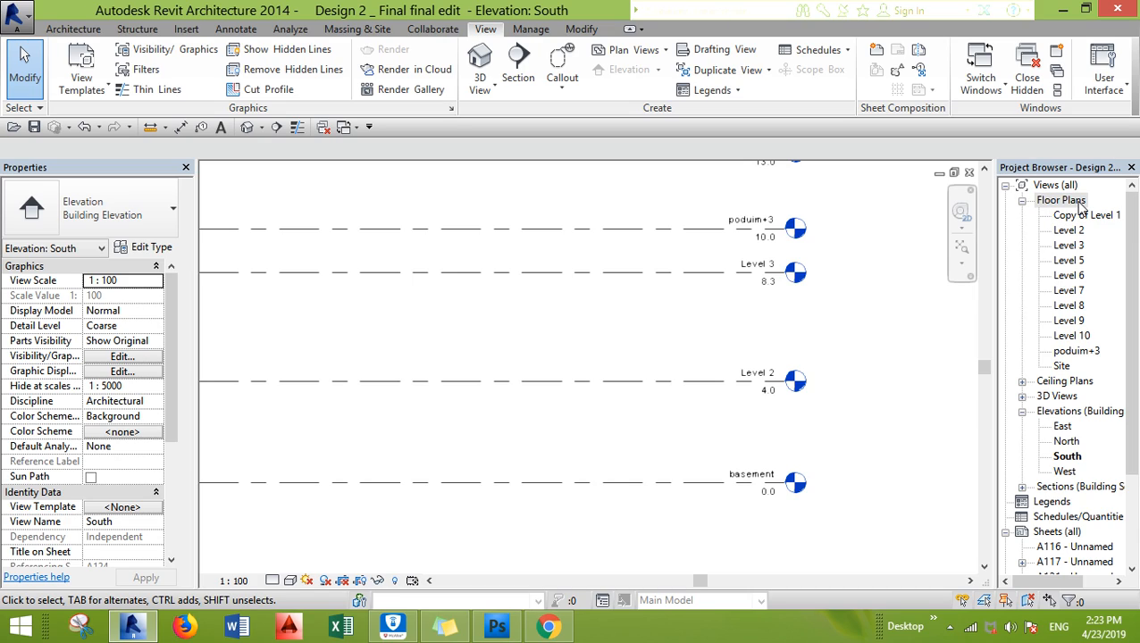
mouse_move(1082, 232)
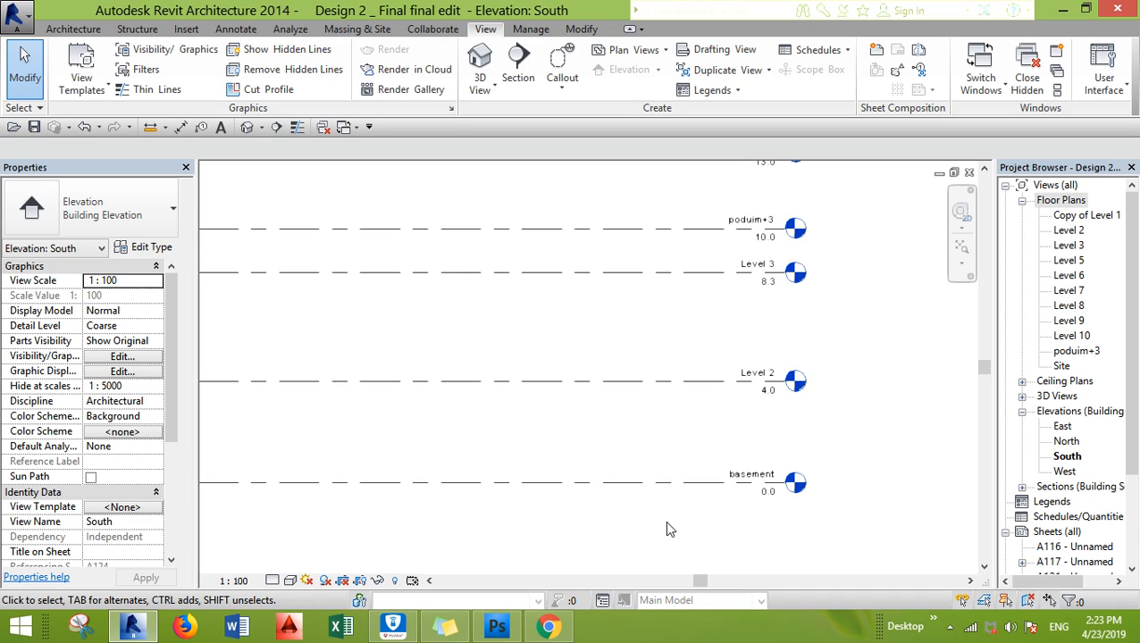
mouse_move(793, 272)
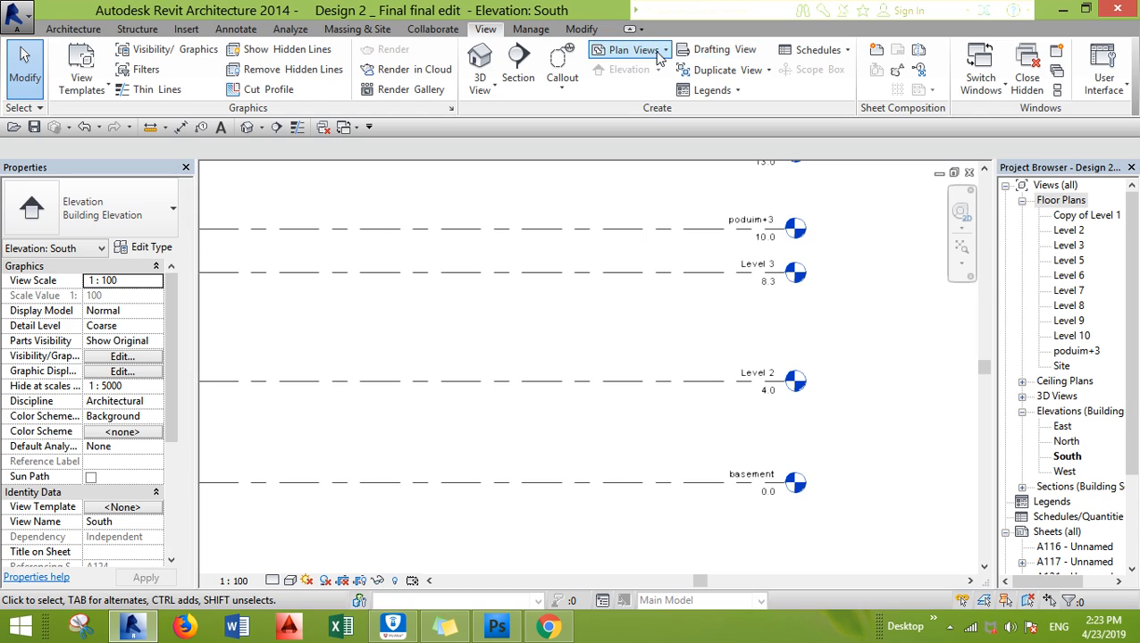
Step: Create a new Floor Plan view for the basement level, allowing duplication of existing plan views
left_click(625, 50)
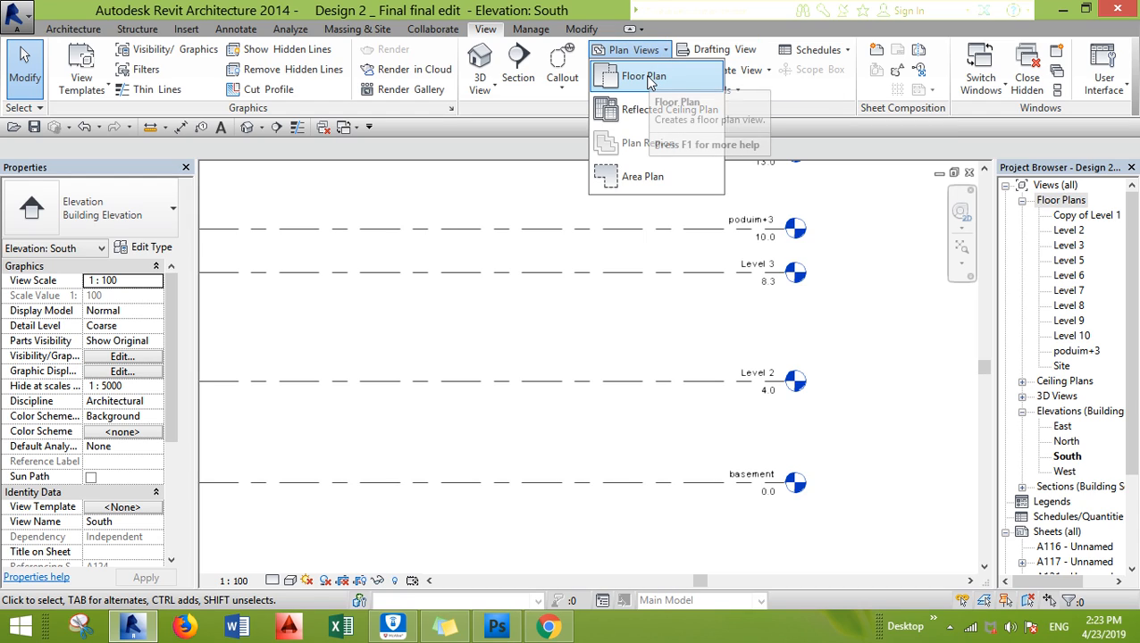
left_click(643, 75)
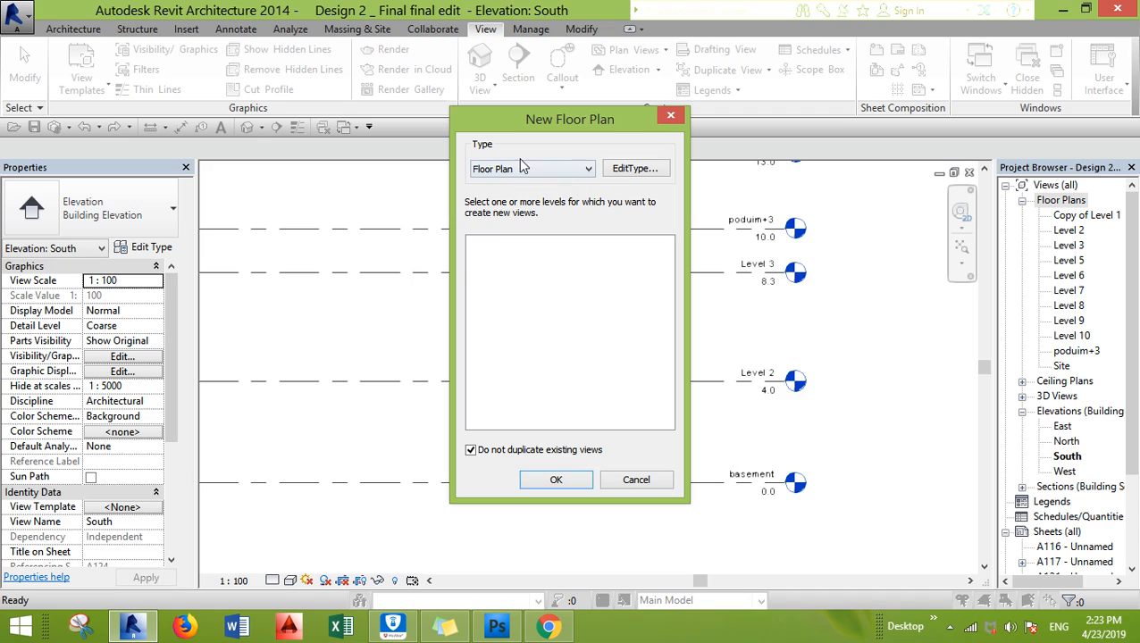
mouse_move(489, 225)
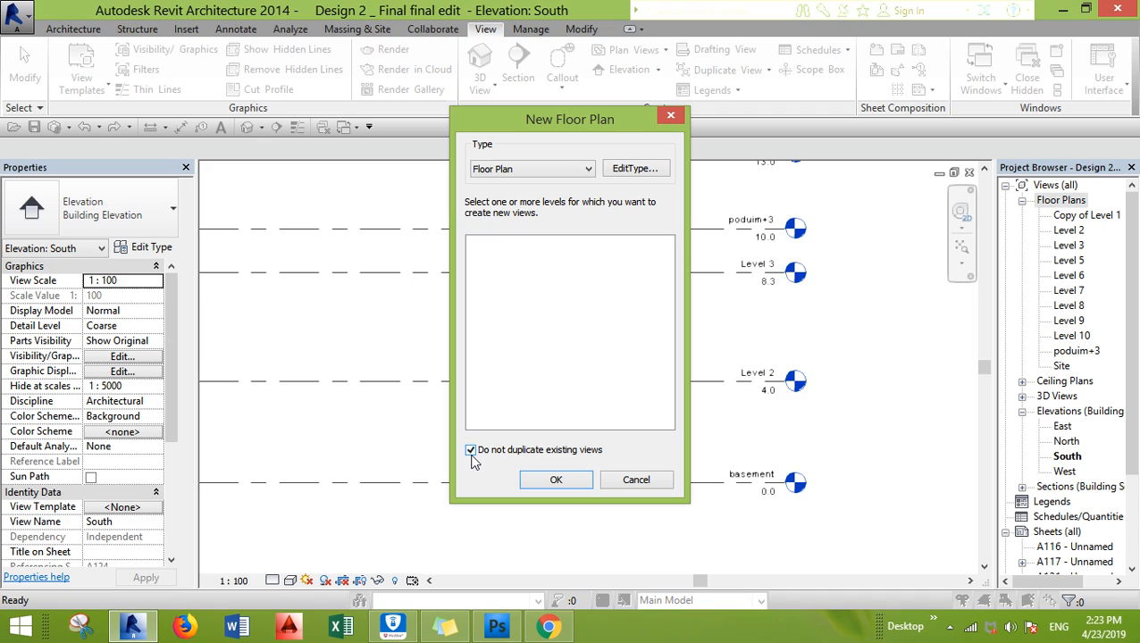
left_click(472, 450)
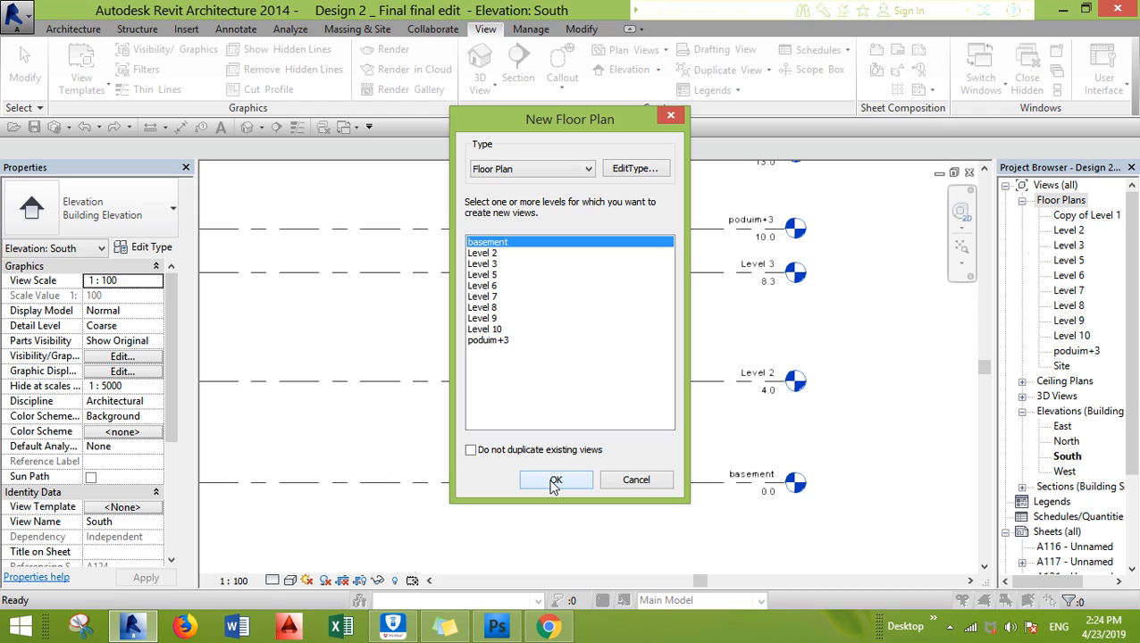
left_click(556, 478)
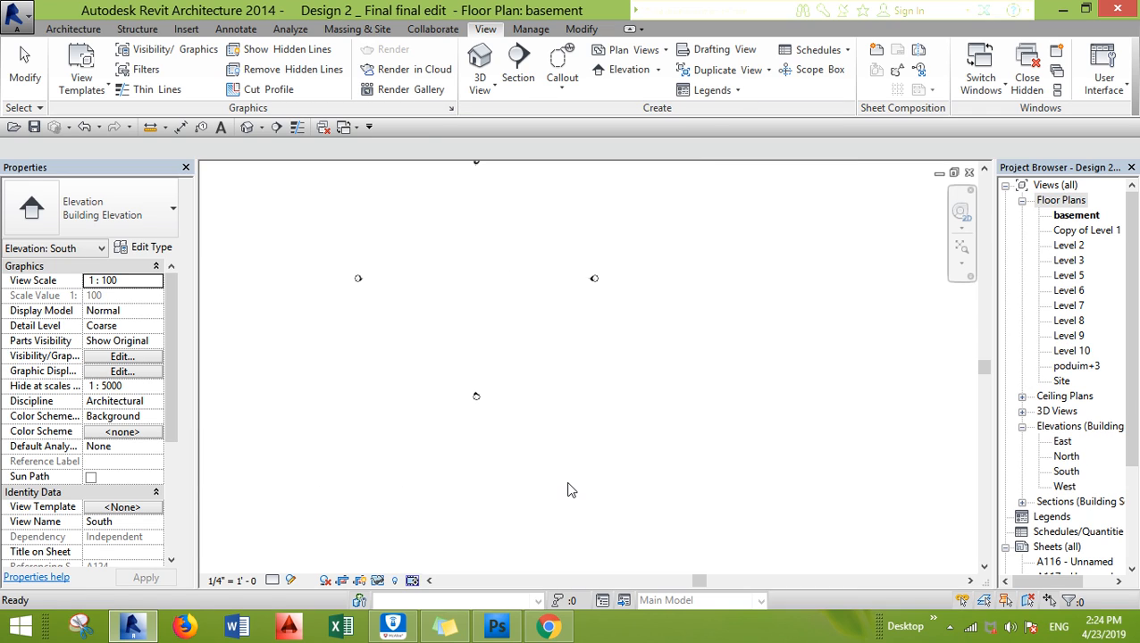
Step: Fit the basement plan to the window and select the east elevation marker
double_click(1075, 214)
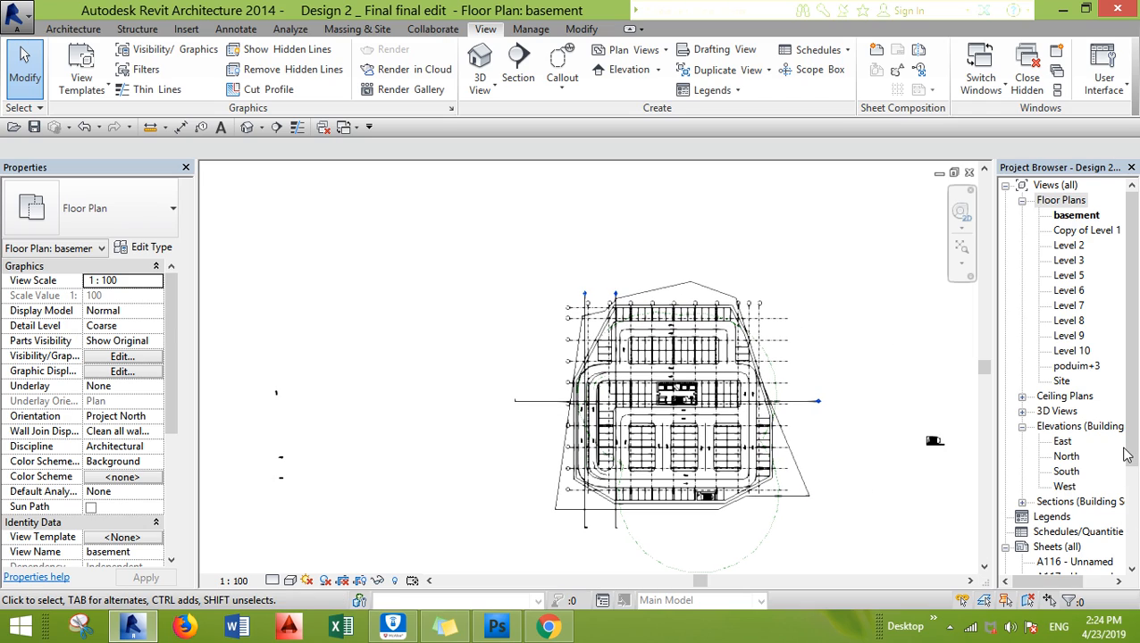
left_click(1061, 439)
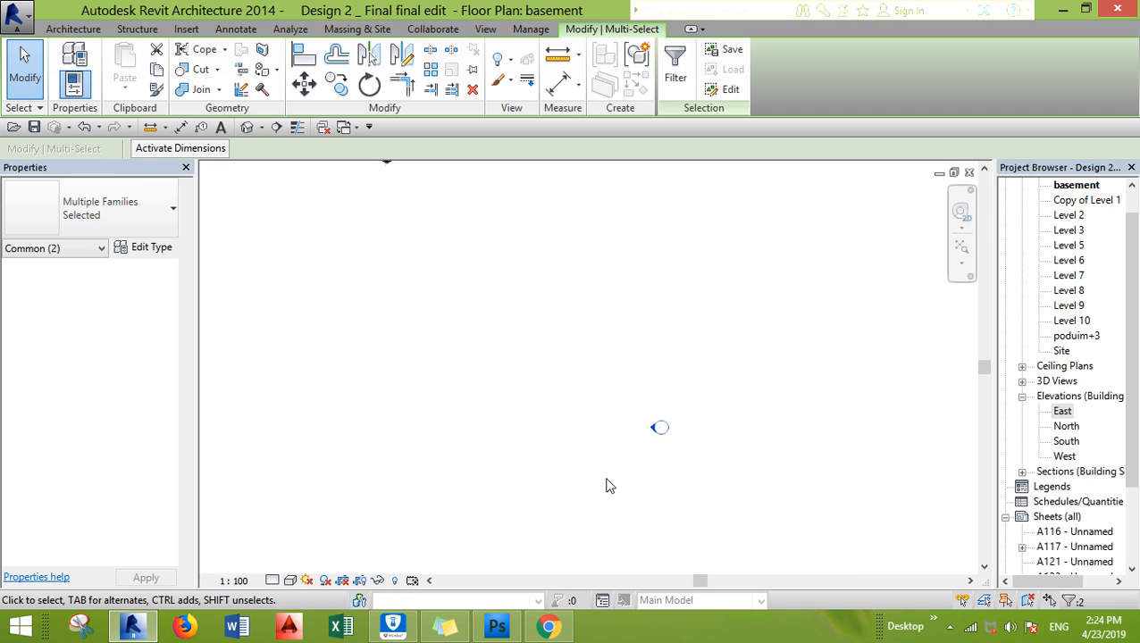
mouse_move(598, 509)
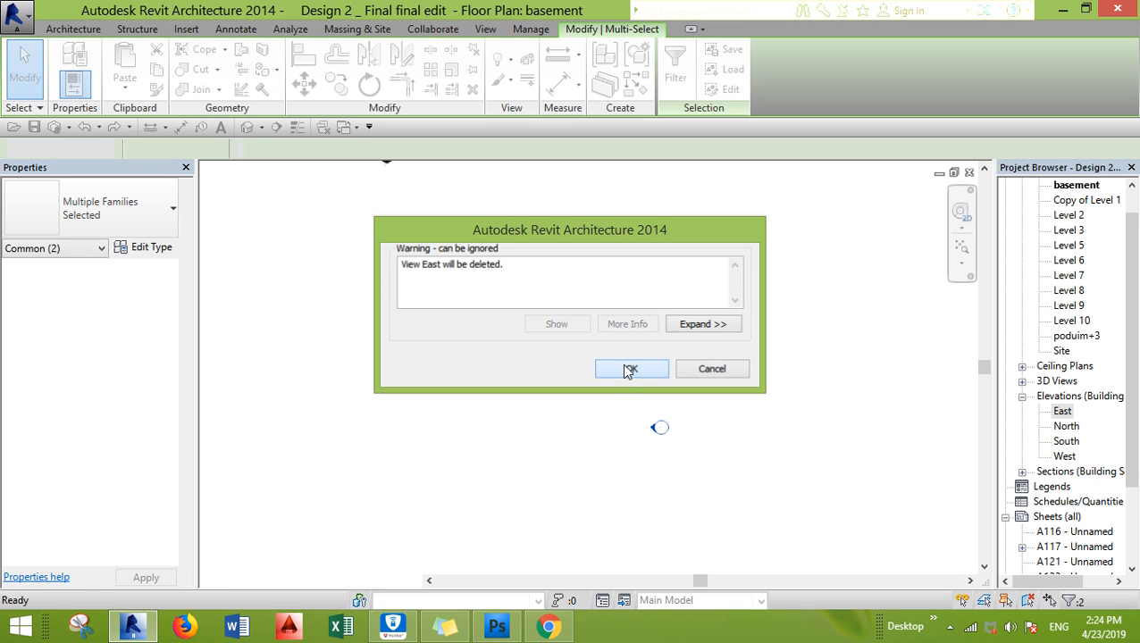
Step: Confirm the warning so the East elevation view is deleted, leaving North, South and West
left_click(632, 368)
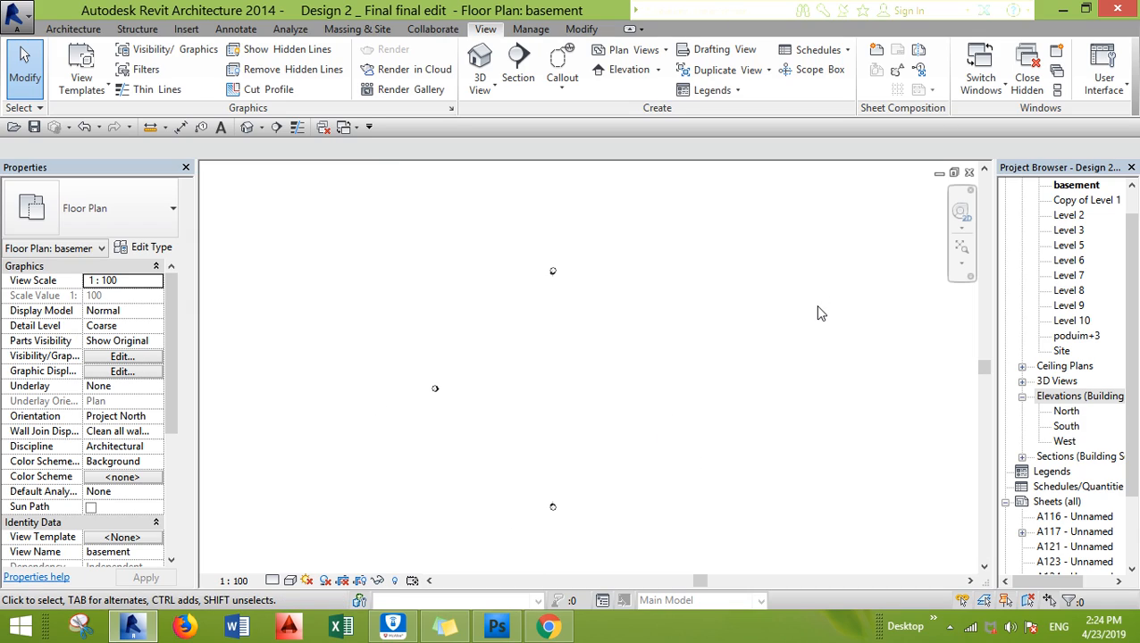
left_click(1082, 397)
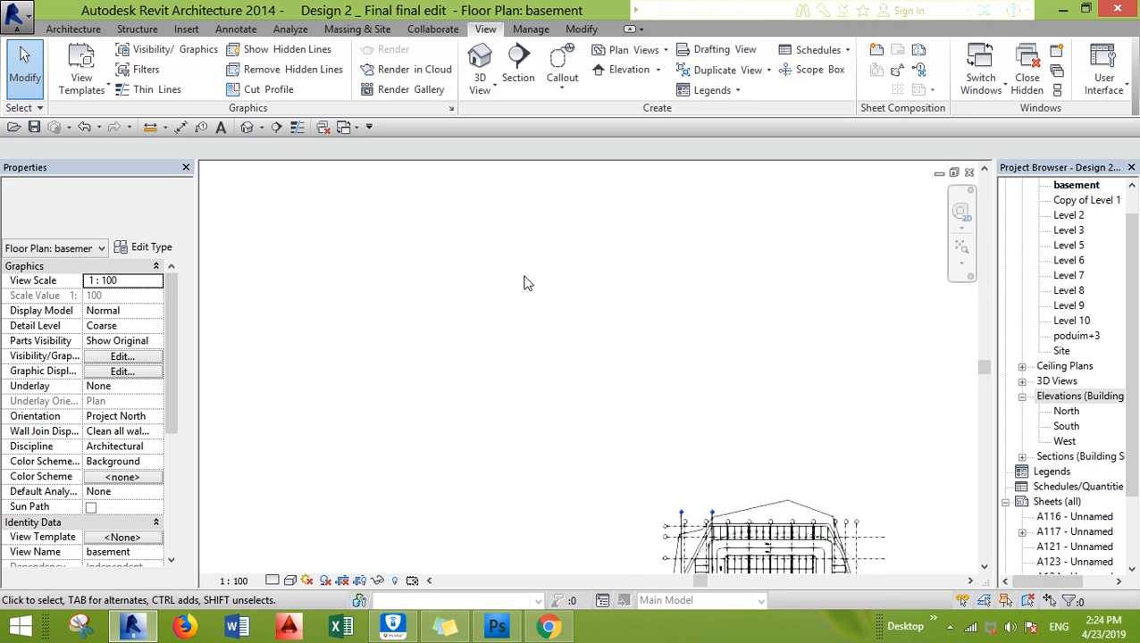
Step: Start the Elevation tool to place a new marker east of the building
left_click(657, 70)
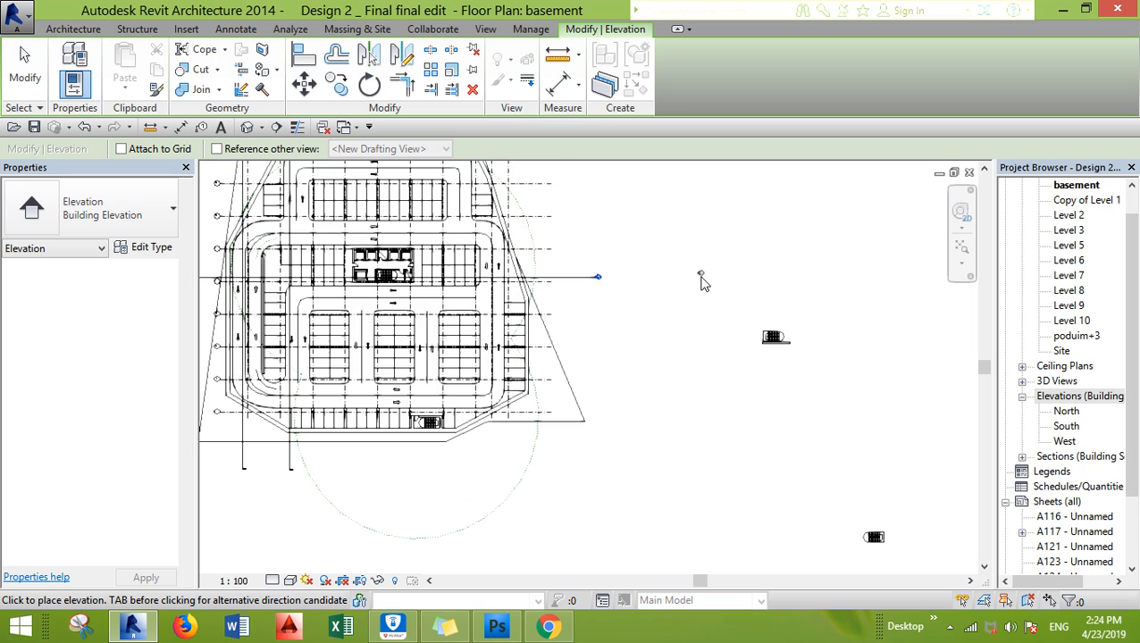
mouse_move(680, 285)
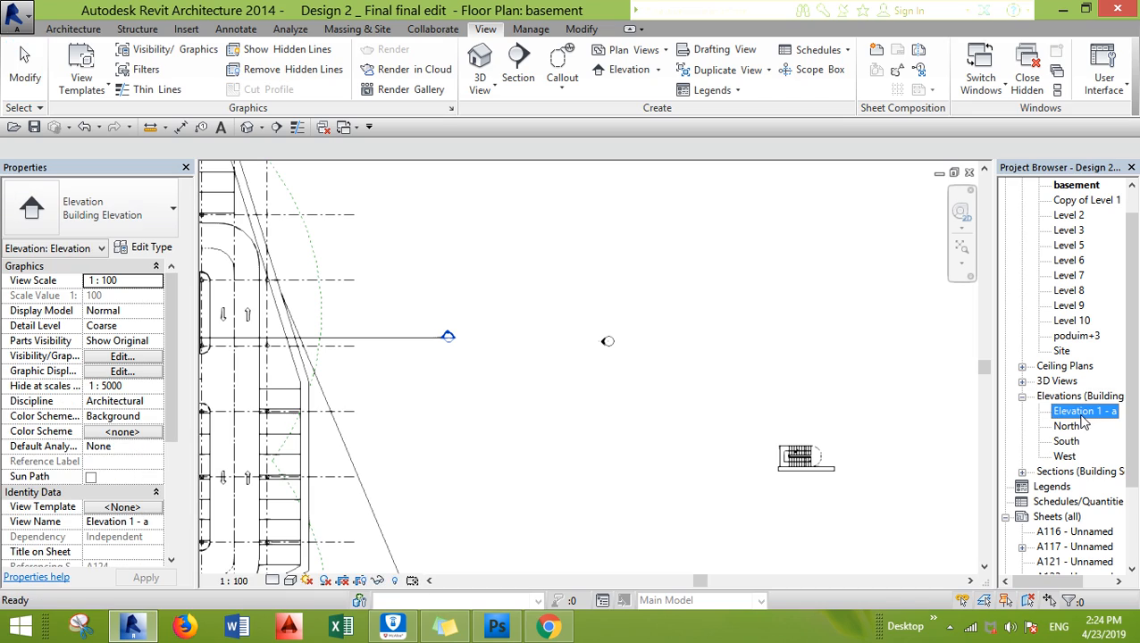
Step: Rename the view 'Elevation 1 - a' to 'east' from the Project Browser
right_click(1084, 411)
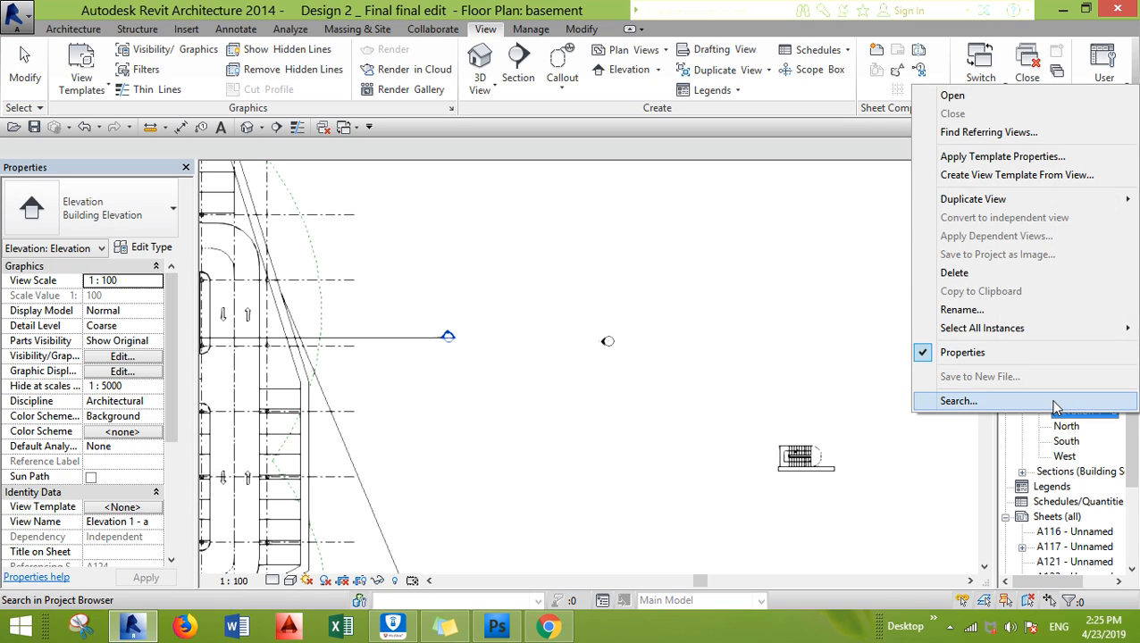
left_click(961, 311)
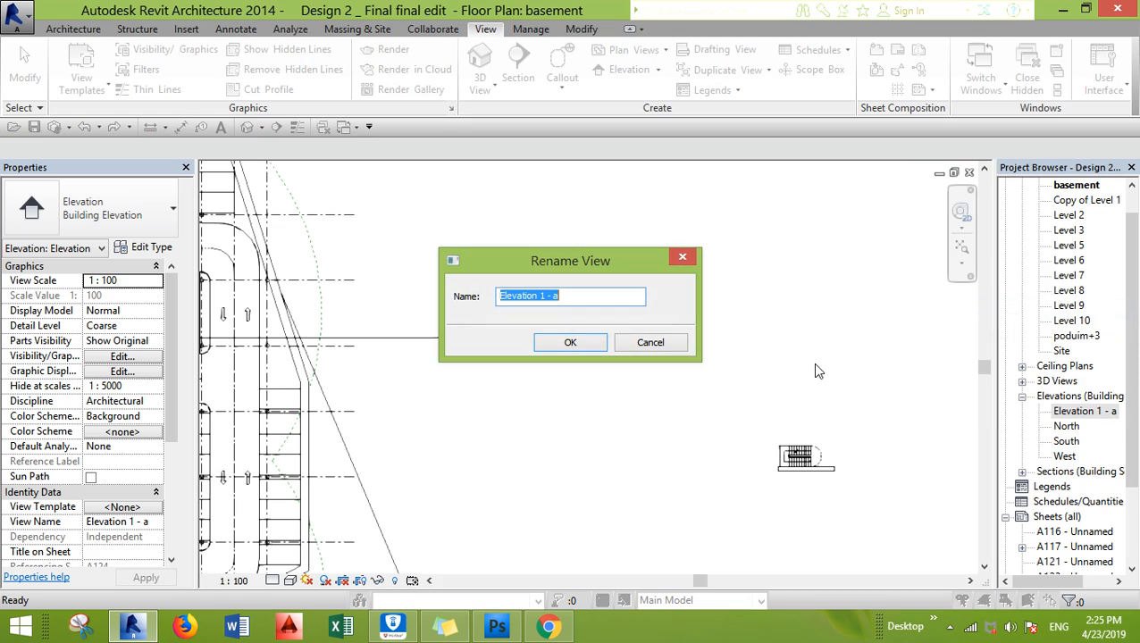
type("east")
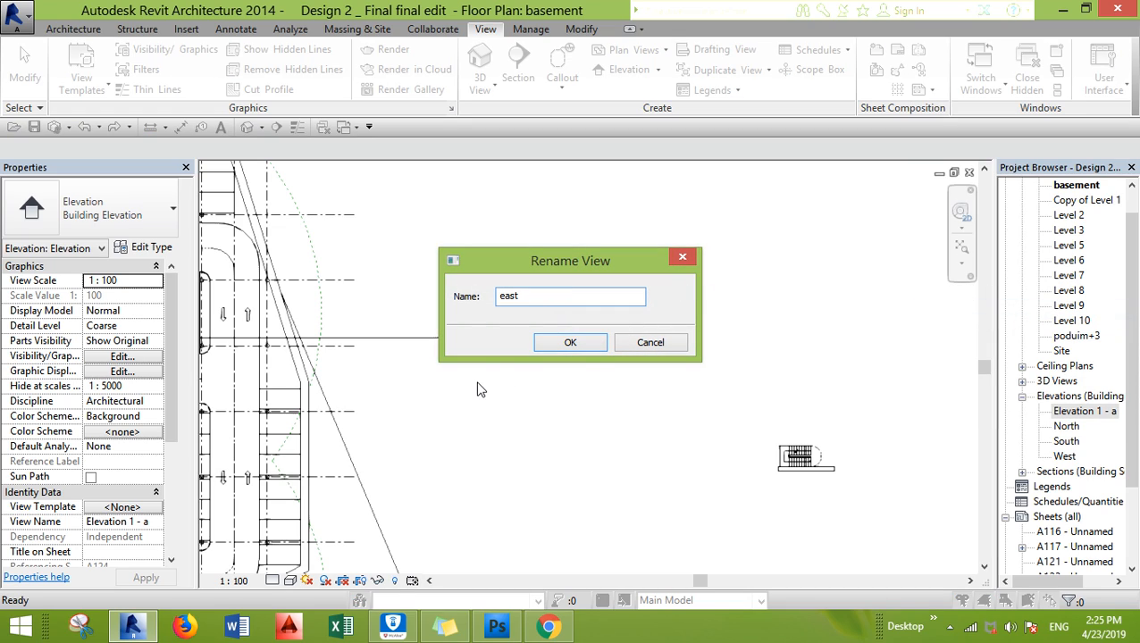
left_click(569, 343)
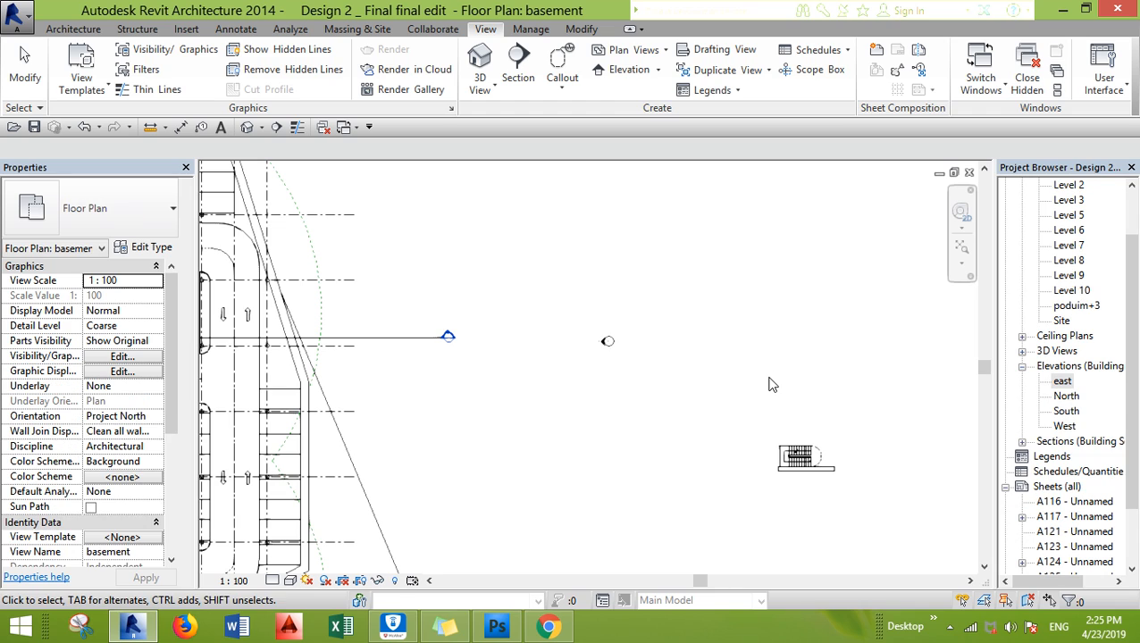